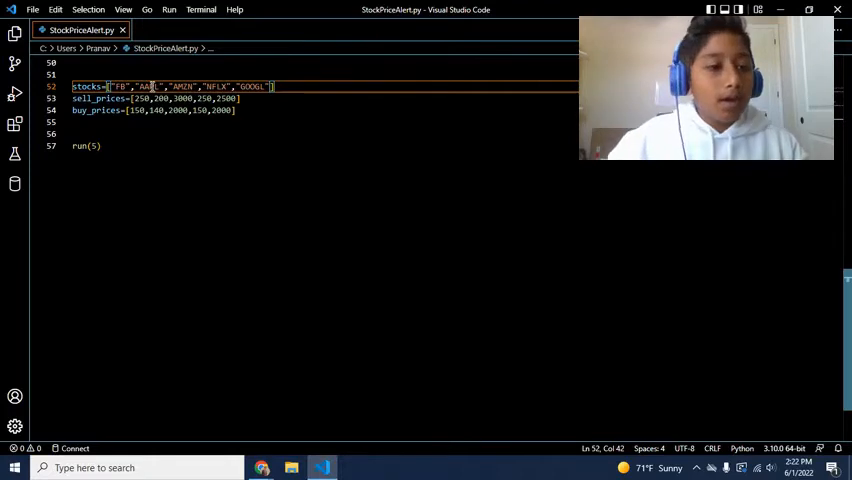
Delete the run(5) call on line 57 at the end of StockPriceAlert.py
left_click(144, 98)
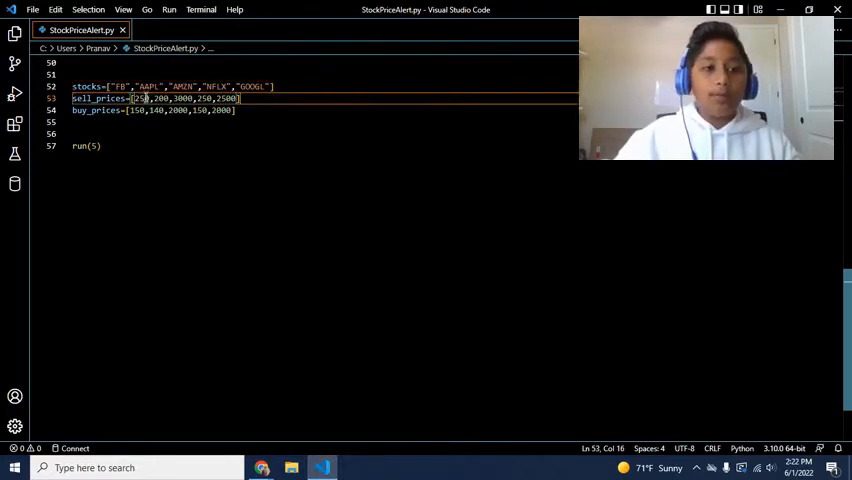
left_click(136, 110)
type("E")
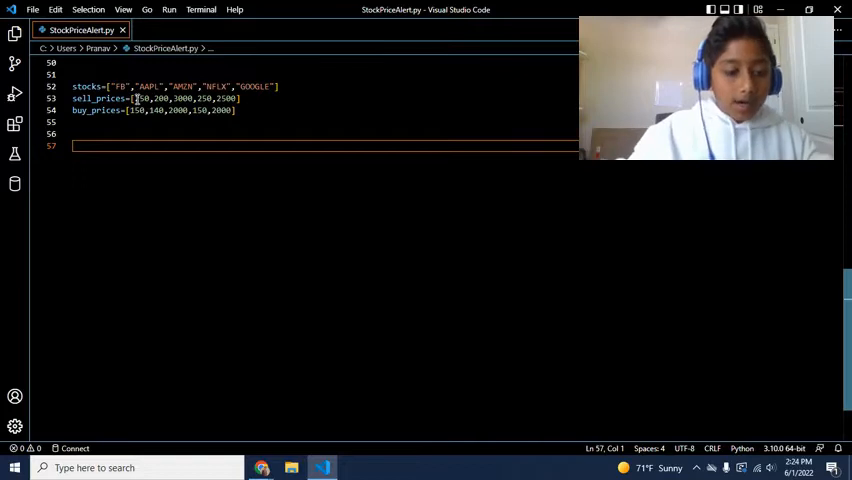
End the script with finde_prices(stocks) and run it, printing four prices and a GOOGLE not-found message
type("f")
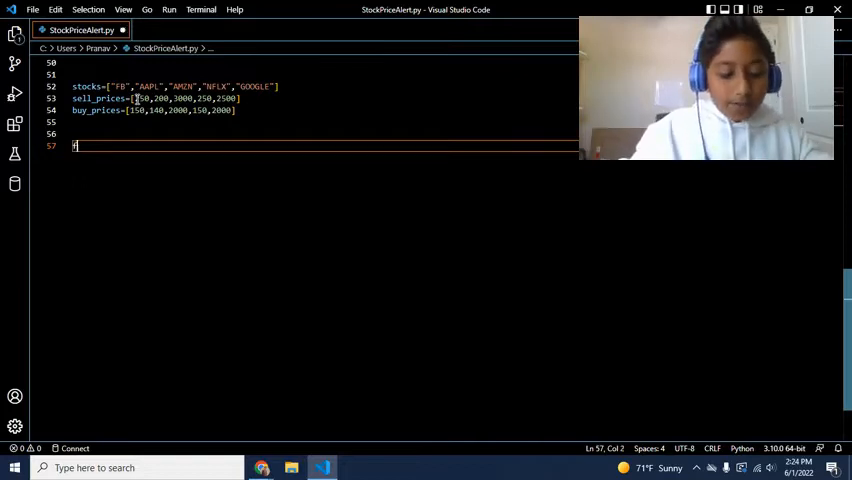
type("finde_pric")
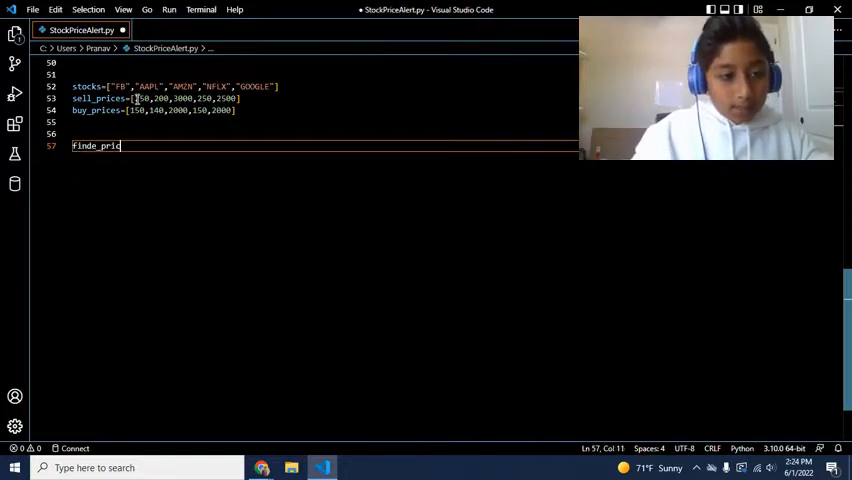
type("es()")
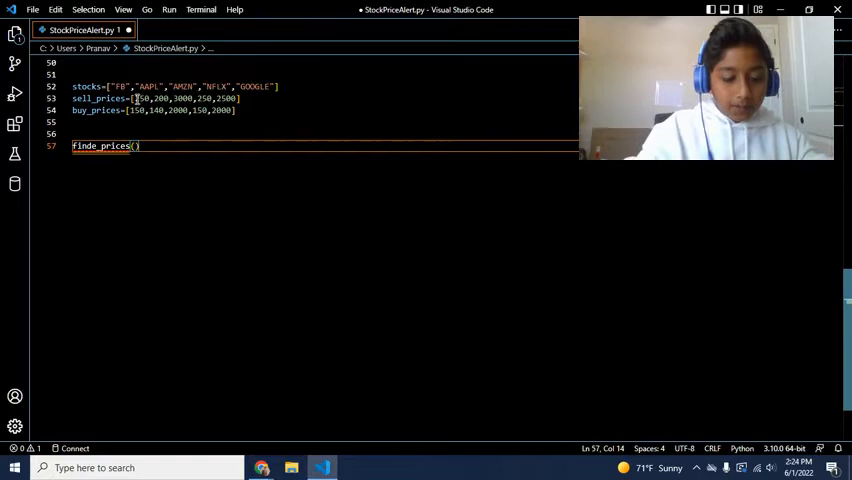
type("stocks")
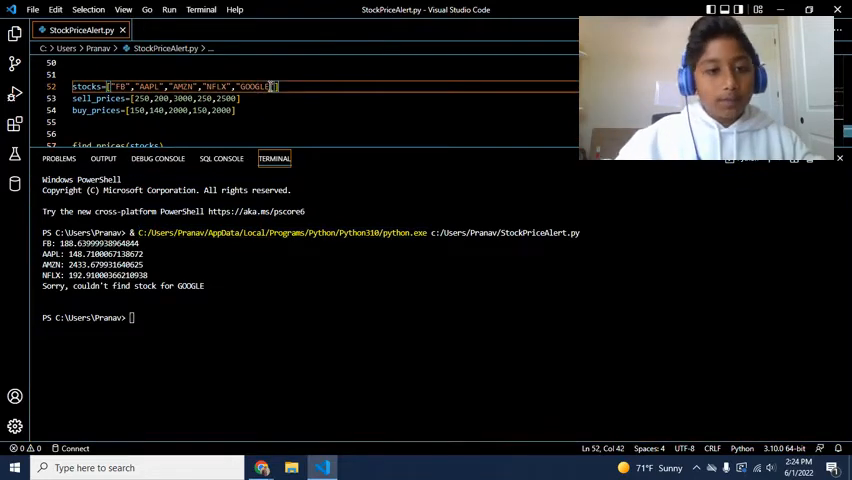
Search Google for microsoft and read the MSFT ticker from the knowledge panel
key("Backspace")
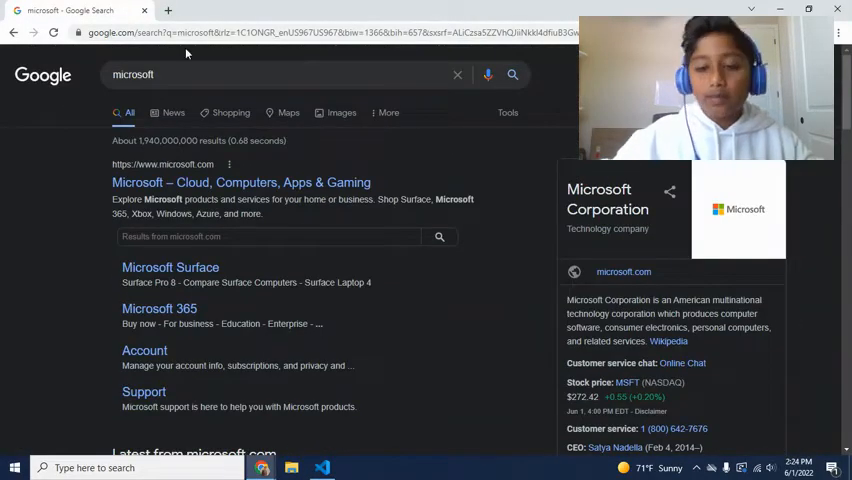
scroll("down", 3)
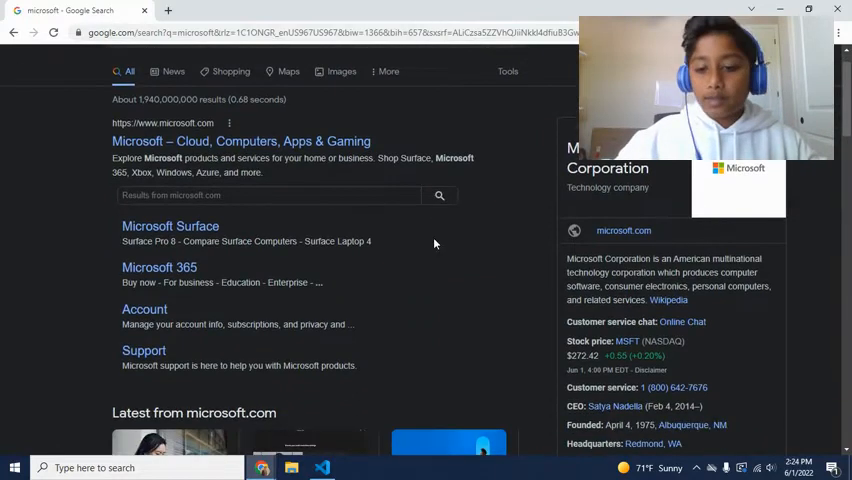
scroll("down", 3)
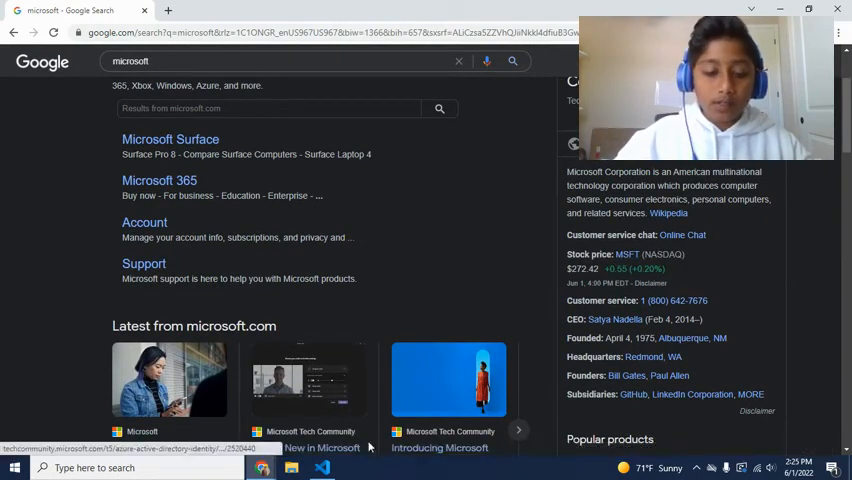
left_click(322, 468)
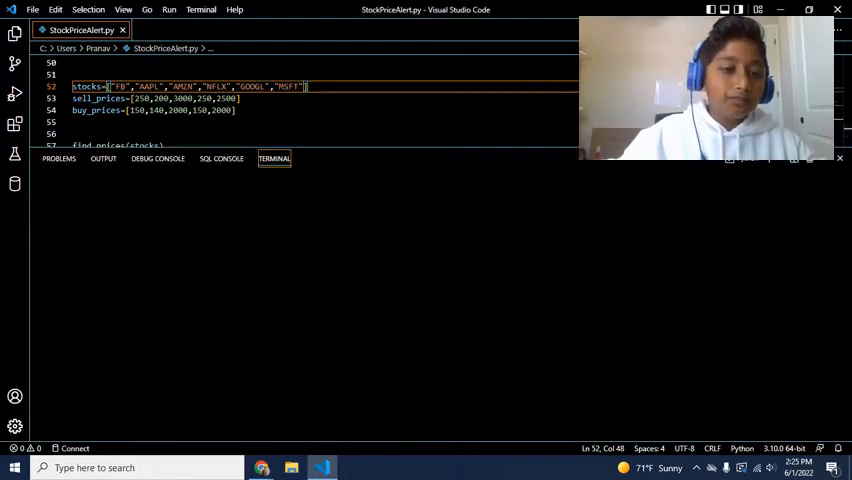
Rerun the script with MSFT and GOOGL so six prices print, then select a sell price to replace
left_click(274, 158)
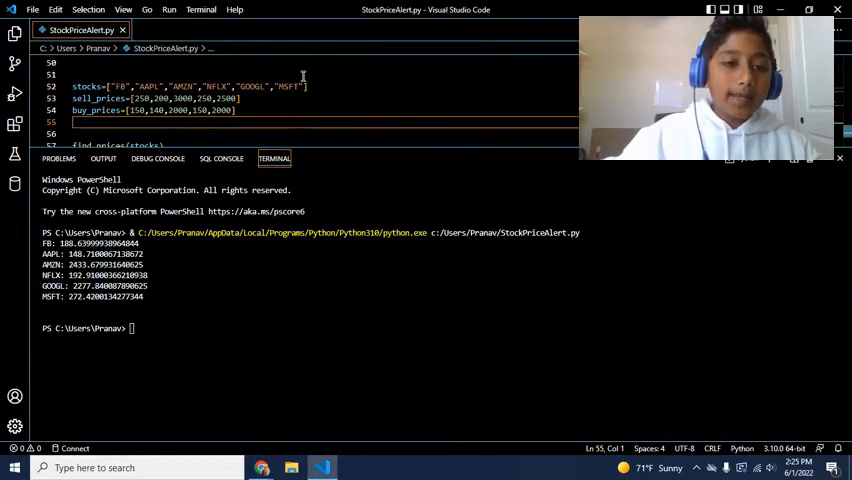
double_click(288, 88)
type(",")
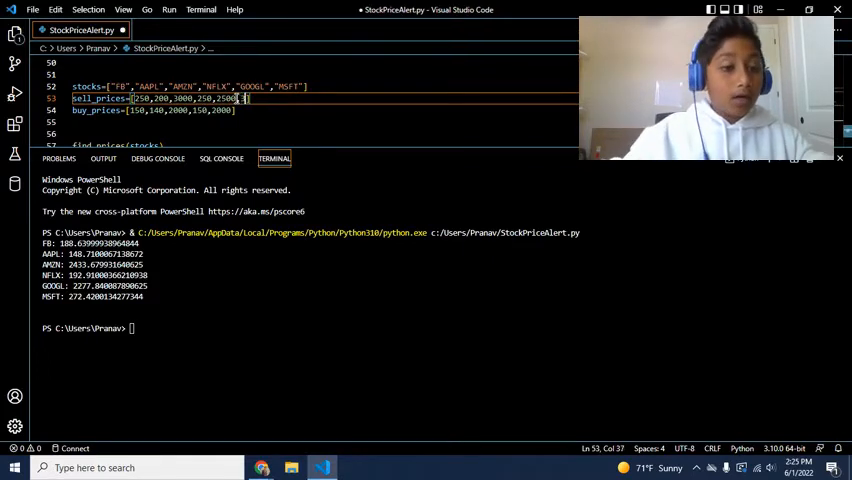
Replace the selected sell price with 300
type("30")
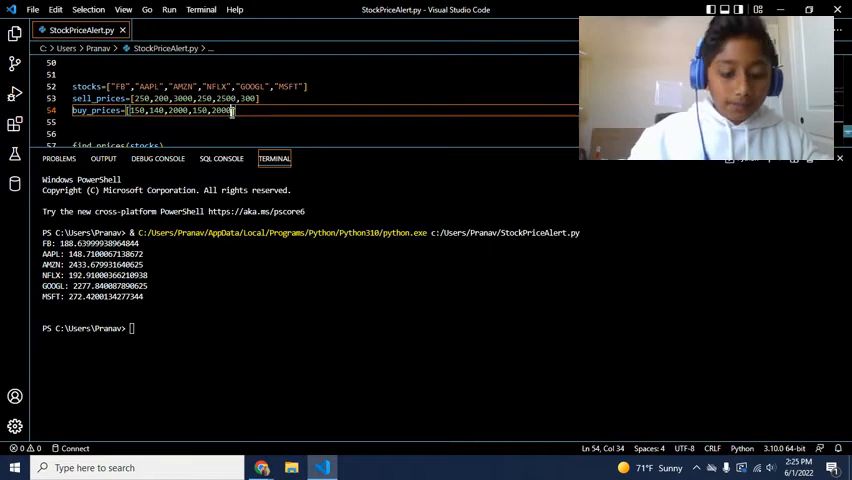
type("0")
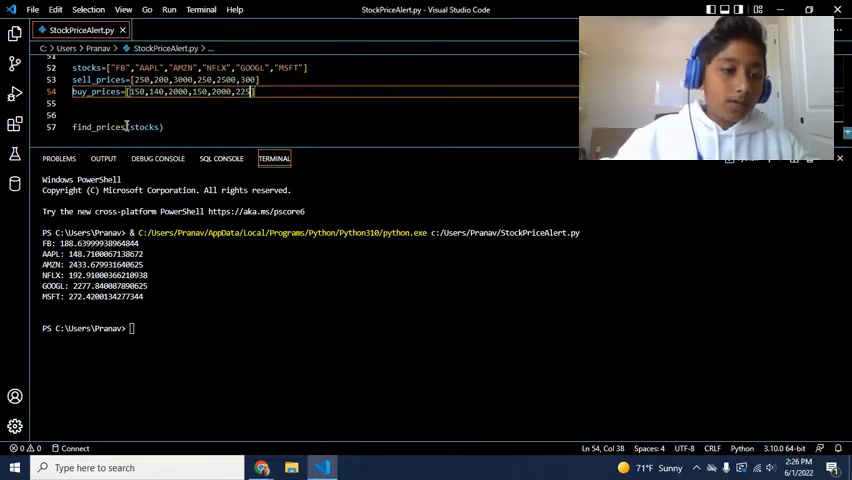
Replace the find_prices(stocks) call with run(5) on the script's last line
left_click(168, 128)
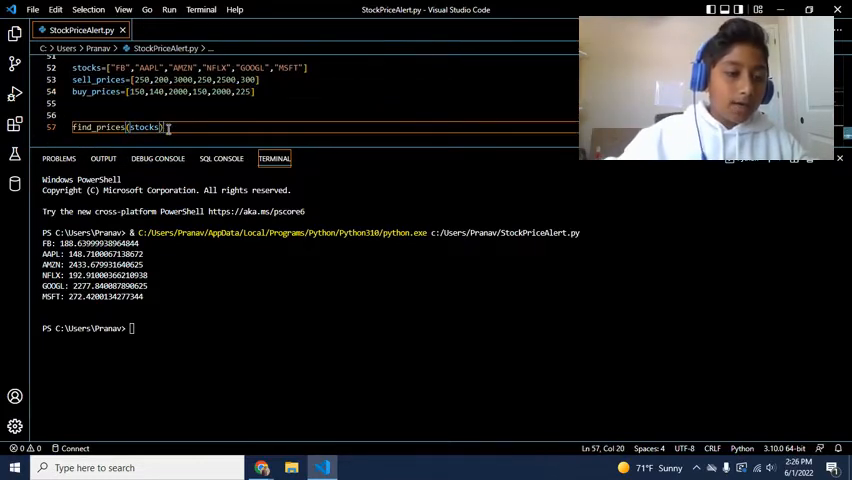
type("run")
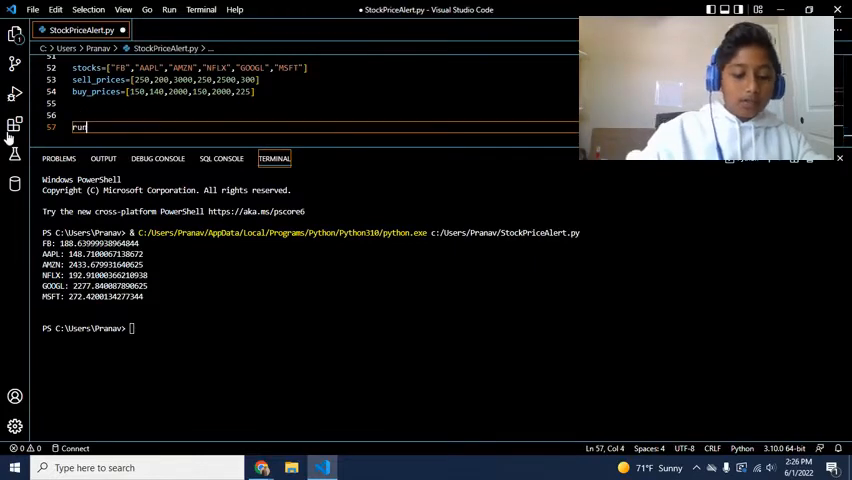
type("()")
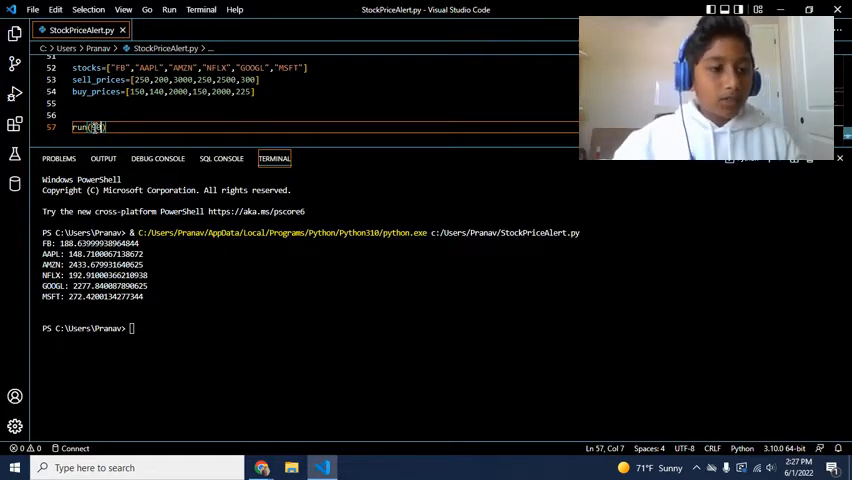
key("Backspace")
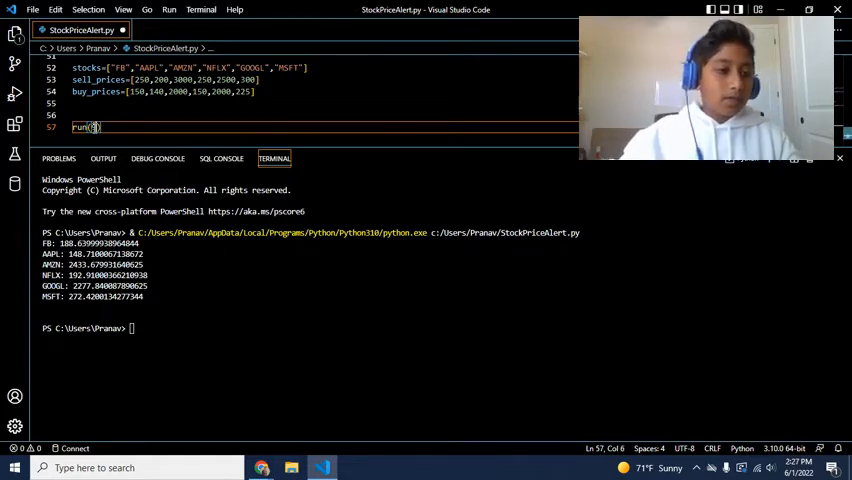
key("Backspace")
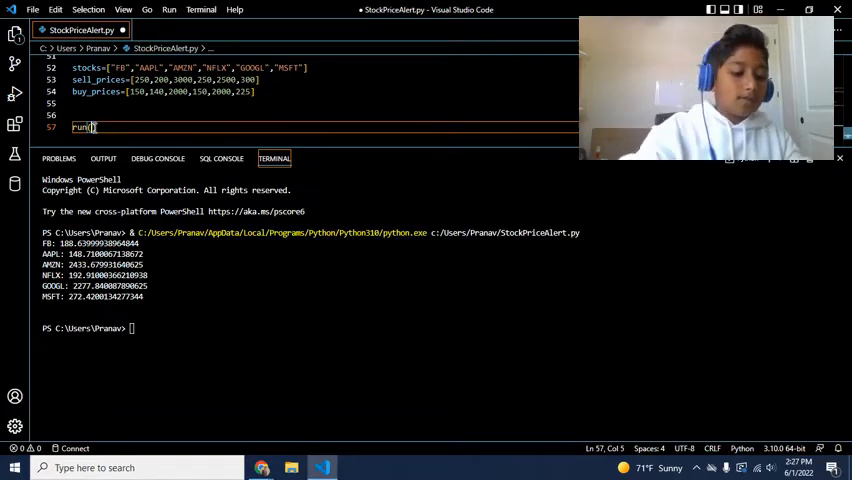
type("(")
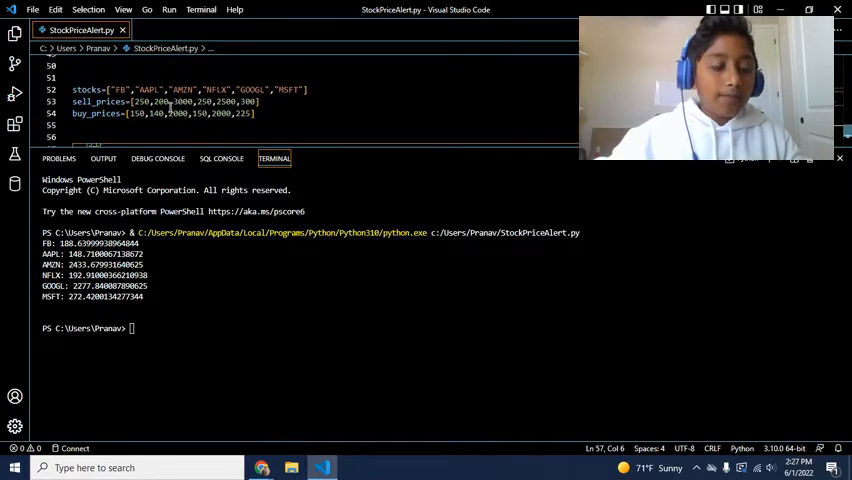
type("run(5)")
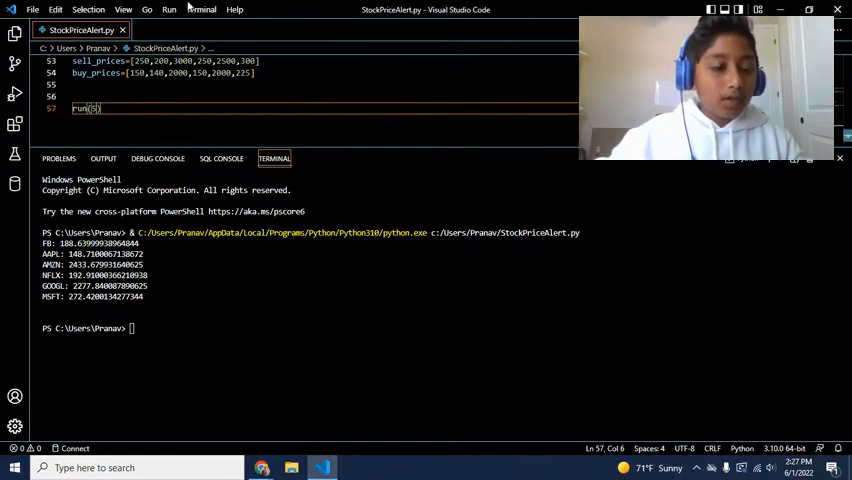
scroll("up", 3)
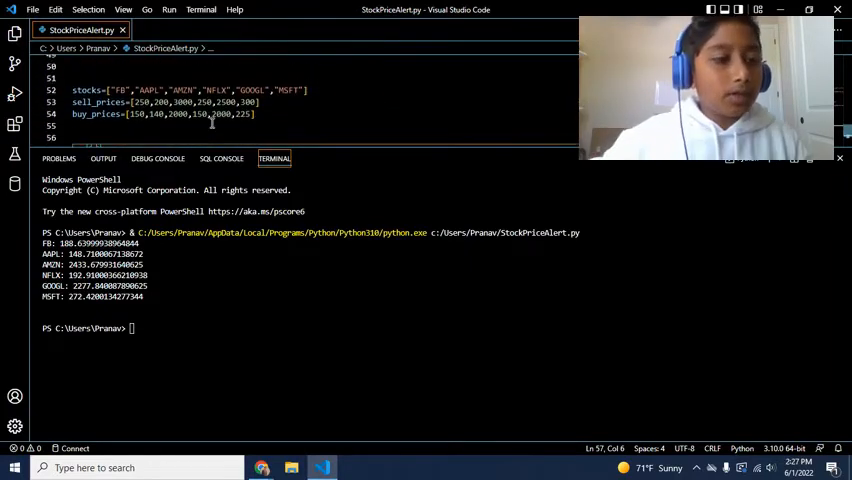
Finish the run(5) call and lower the buy_prices values so alerts will trigger
type("run(5)")
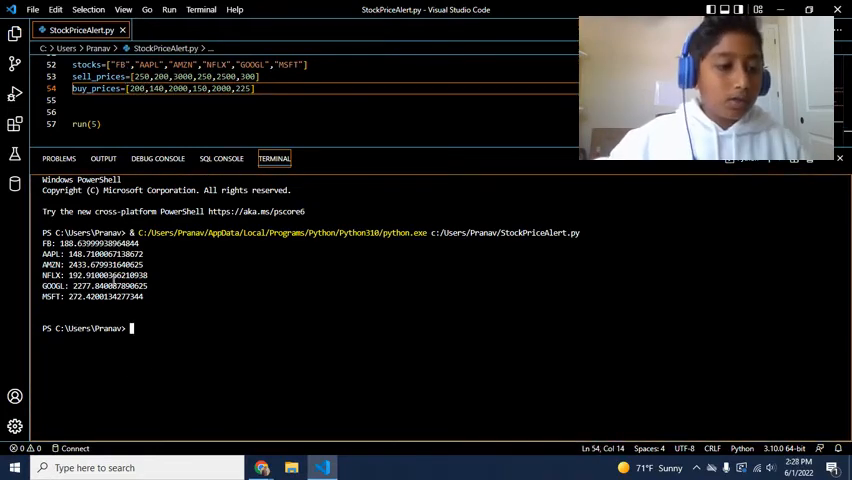
mouse_move(232, 290)
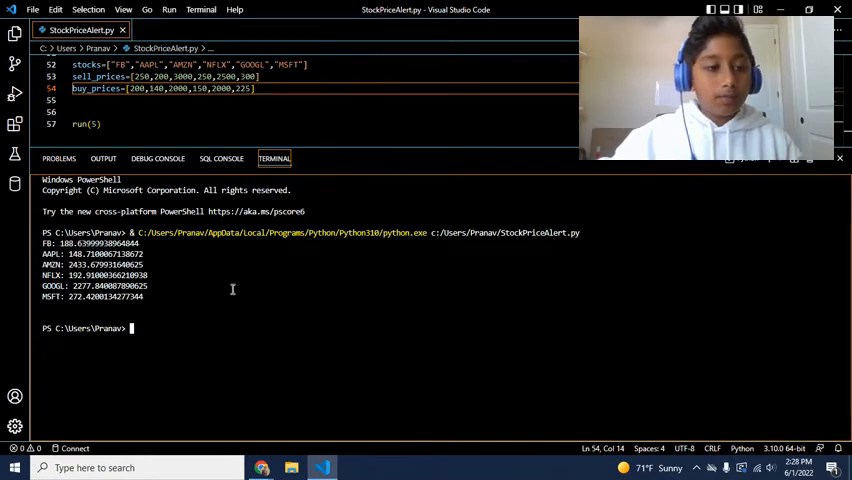
Run StockPriceAlert.py so prices print and an FB buy alert near 188.64 pops up
left_click(90, 122)
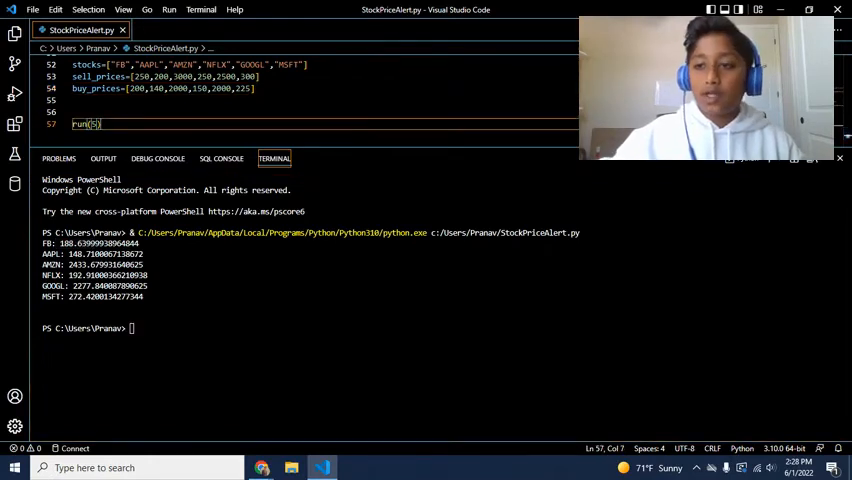
left_click(838, 158)
type("55")
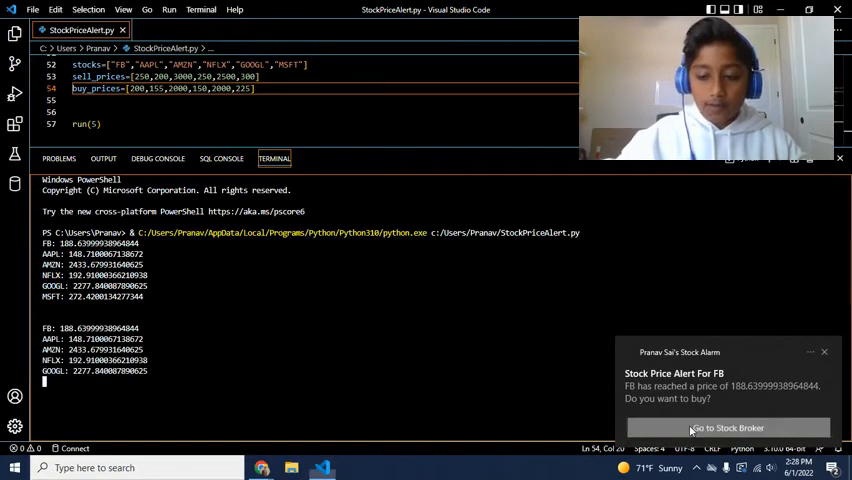
View the Microsoft Google results in Chrome as an AAPL alert near 148.71 arrives, then return to VS Code
left_click(728, 428)
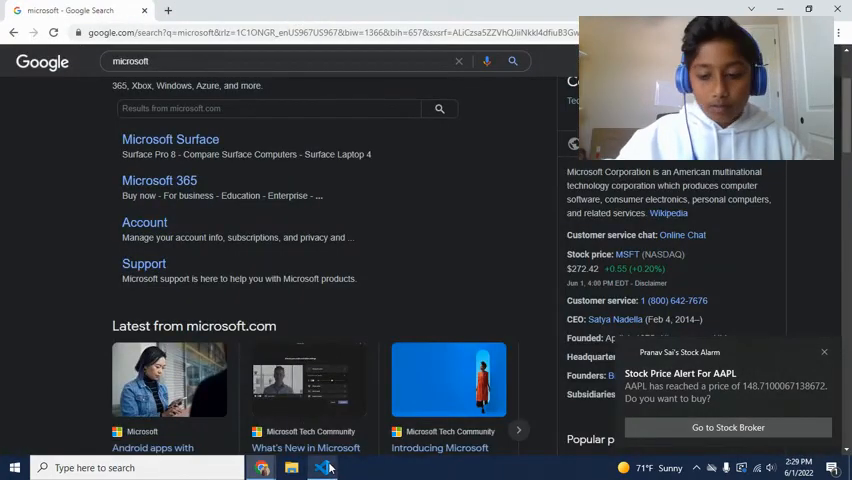
left_click(322, 468)
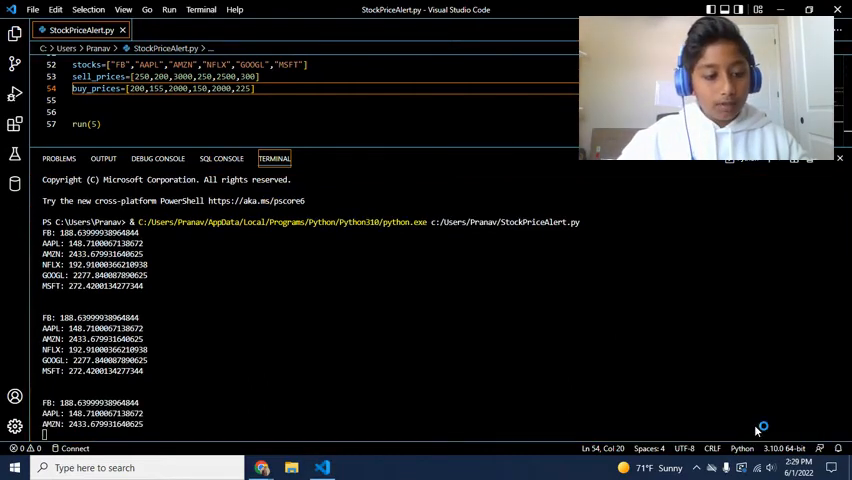
Scroll to the run loop's sell and buy notification code with the TD Ameritrade link
scroll("down", 3)
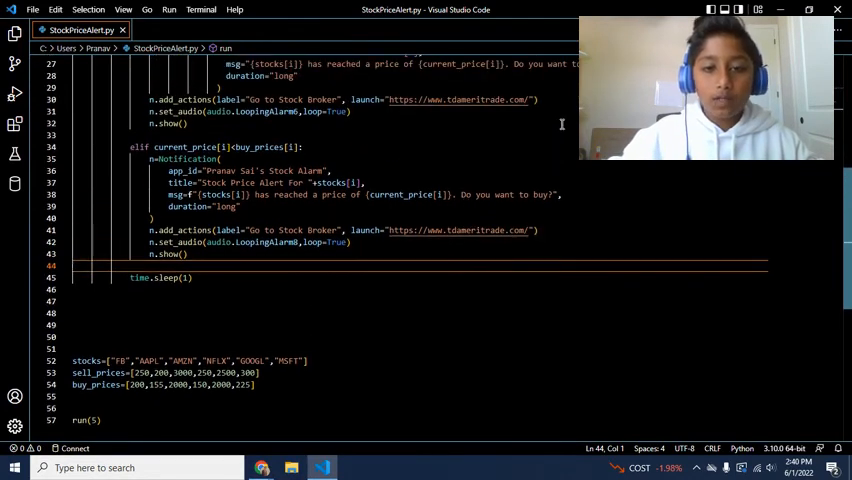
Use Go to Stock Broker on the alert so the TD Ameritrade site opens in the browser
scroll("down", 3)
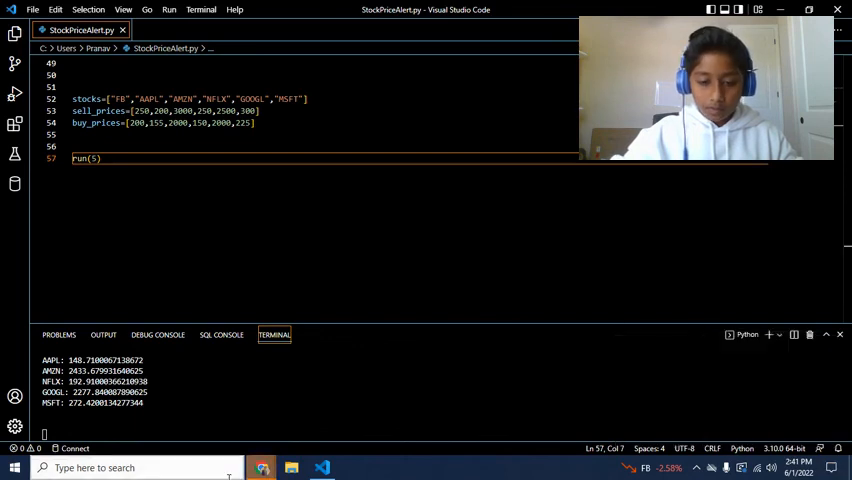
left_click(260, 468)
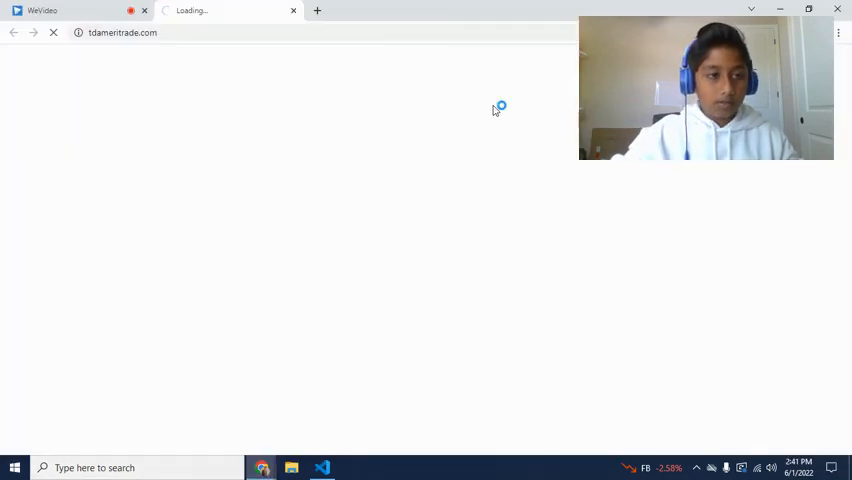